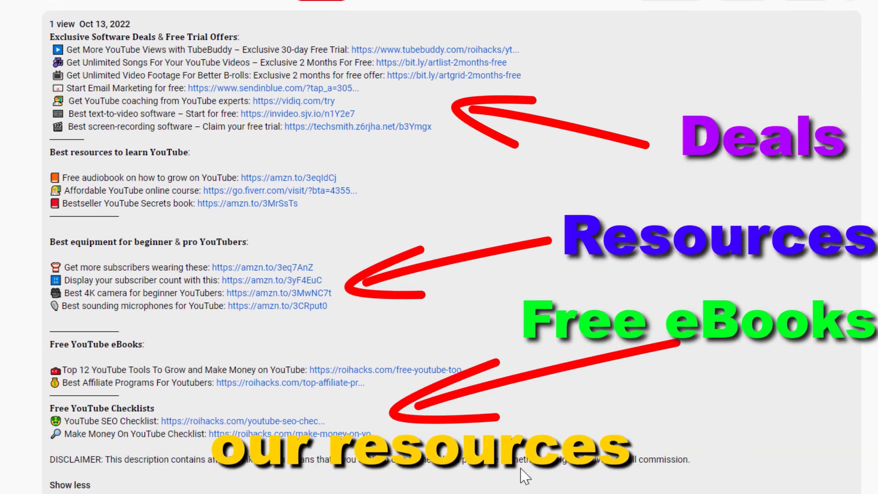
Step: Show the Comments and ratings options on the details page of 'test video 2'
{"action": "left_click", "coordinate": [385, 369]}
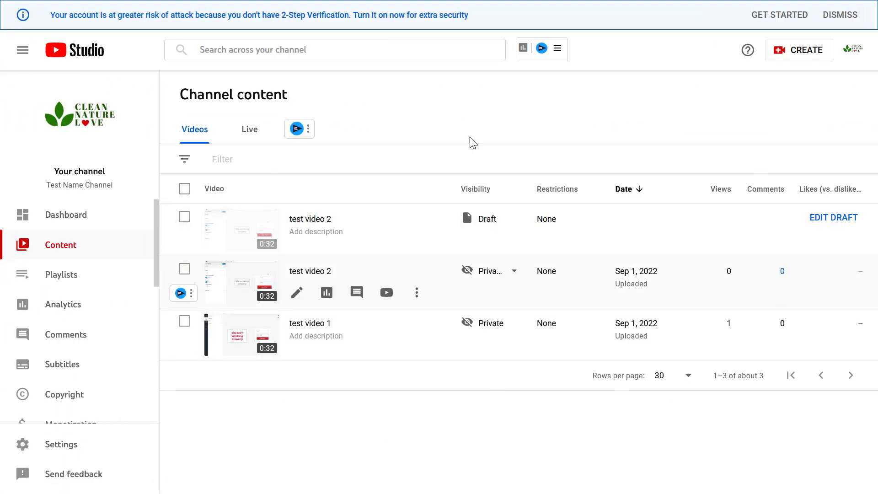
{"action": "mouse_move", "coordinate": [484, 328]}
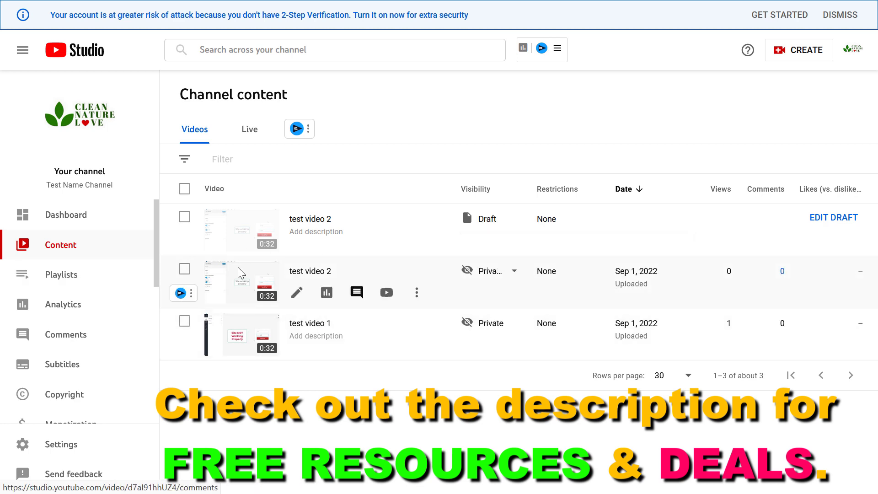
{"action": "mouse_move", "coordinate": [296, 293]}
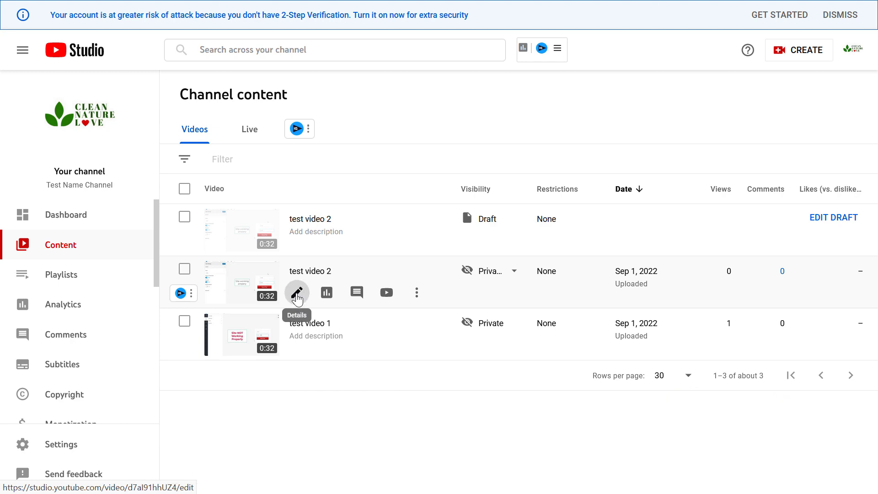
{"action": "left_click", "coordinate": [297, 292]}
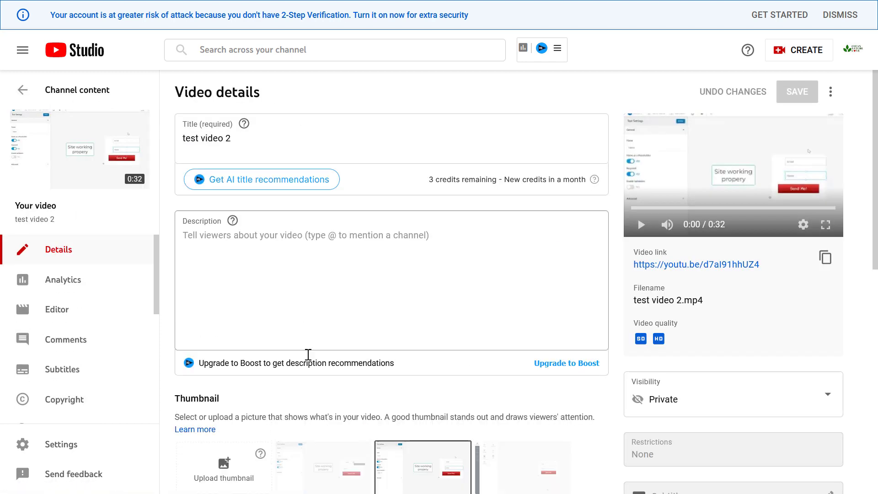
{"action": "scroll", "scroll_direction": "down", "scroll_amount": 3}
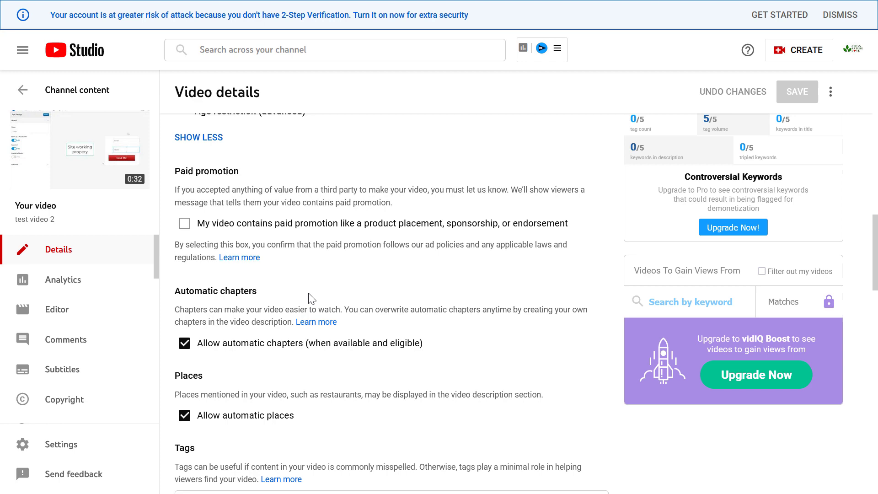
{"action": "scroll", "scroll_direction": "down", "scroll_amount": 3}
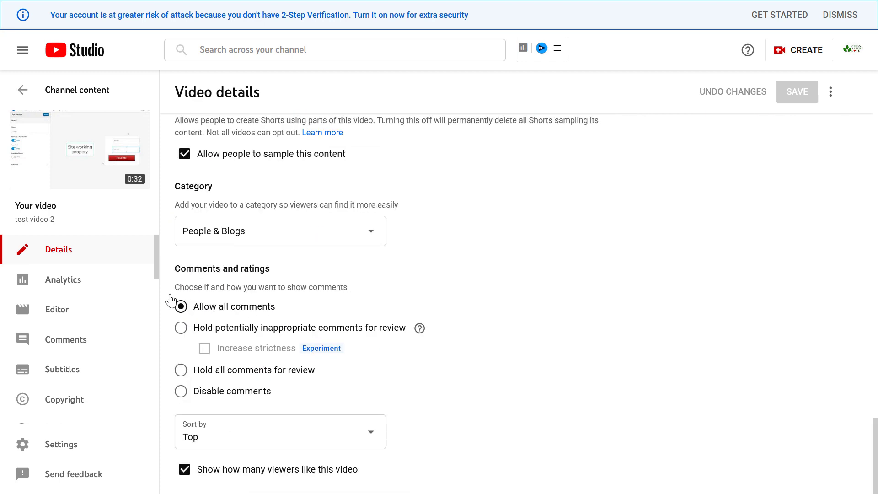
{"action": "mouse_move", "coordinate": [311, 317]}
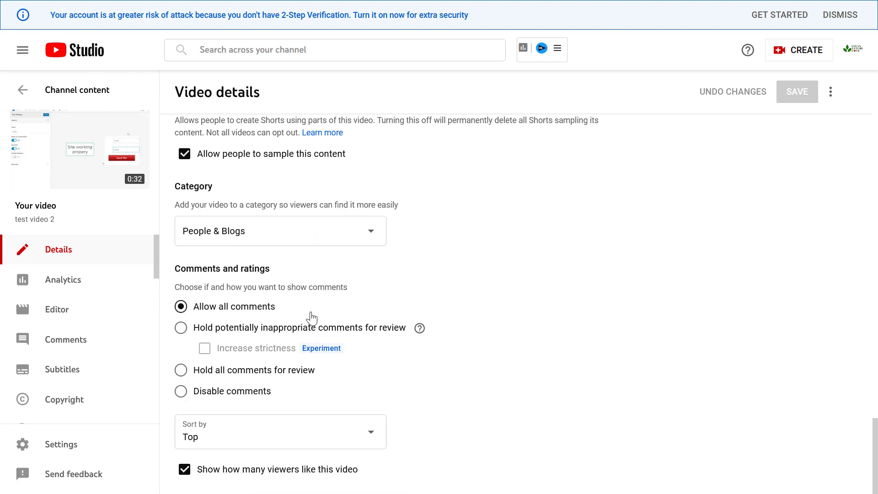
{"action": "mouse_move", "coordinate": [69, 156]}
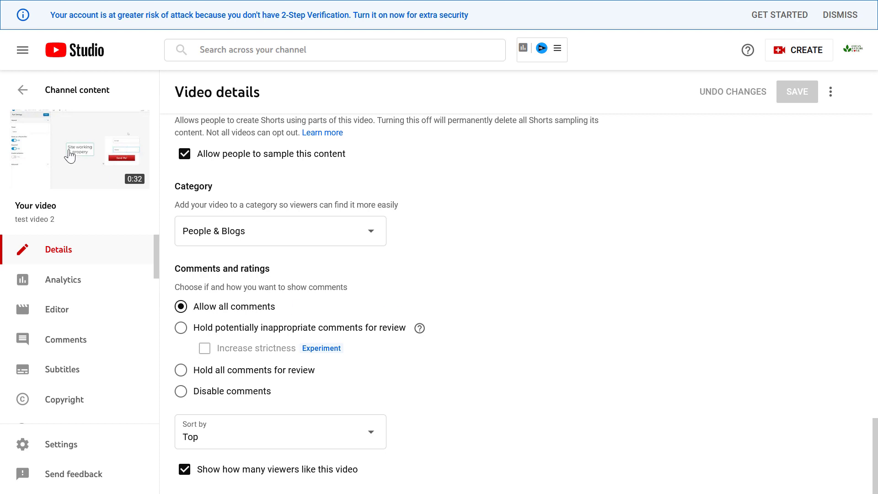
{"action": "mouse_move", "coordinate": [303, 245]}
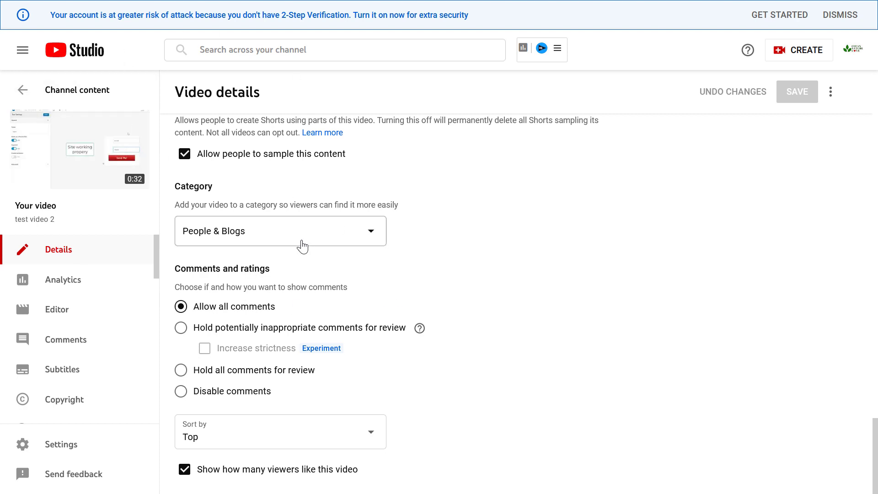
{"action": "mouse_move", "coordinate": [180, 372]}
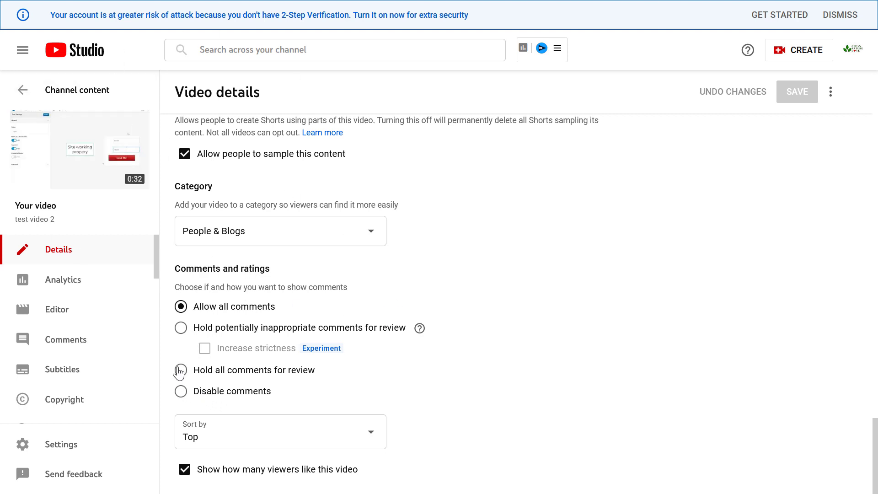
Step: Choose 'Hold all comments for review' instead of allowing all comments
{"action": "left_click", "coordinate": [181, 371]}
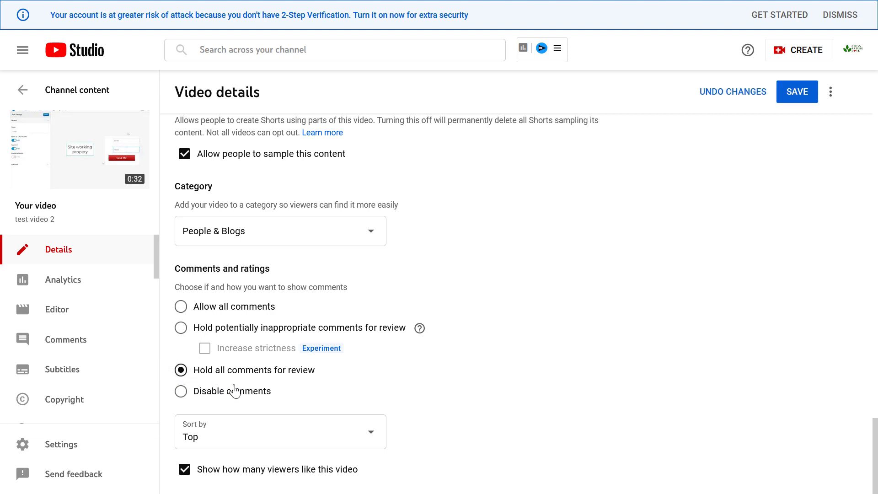
{"action": "mouse_move", "coordinate": [267, 353]}
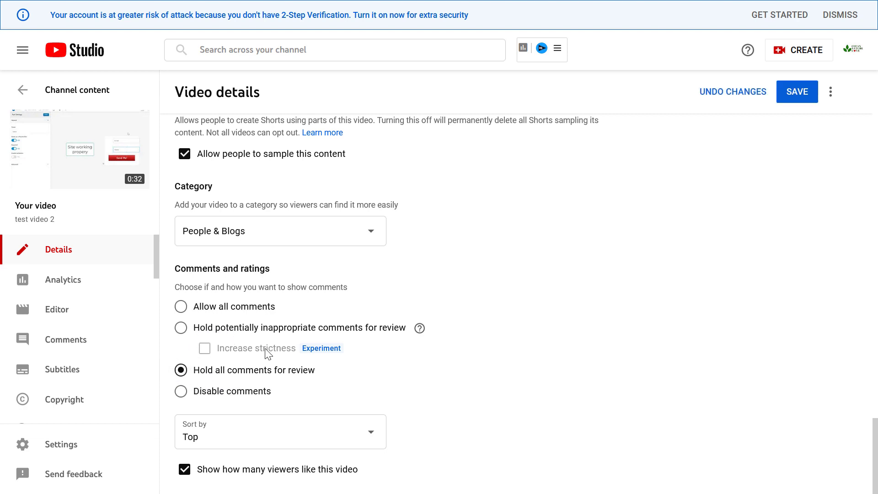
{"action": "mouse_move", "coordinate": [419, 342]}
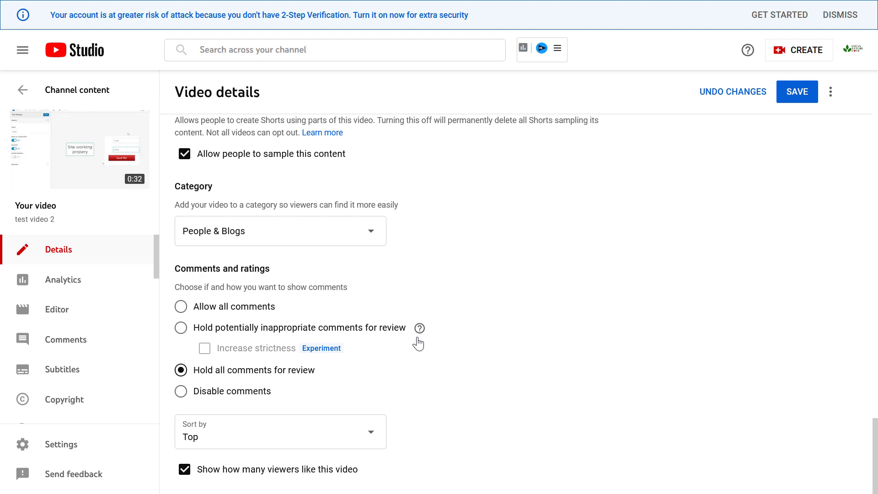
{"action": "mouse_move", "coordinate": [218, 355]}
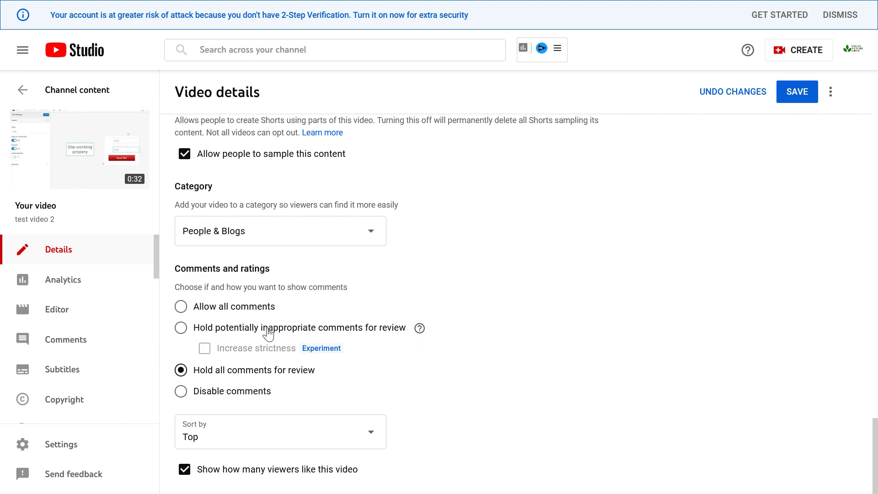
{"action": "mouse_move", "coordinate": [314, 333]}
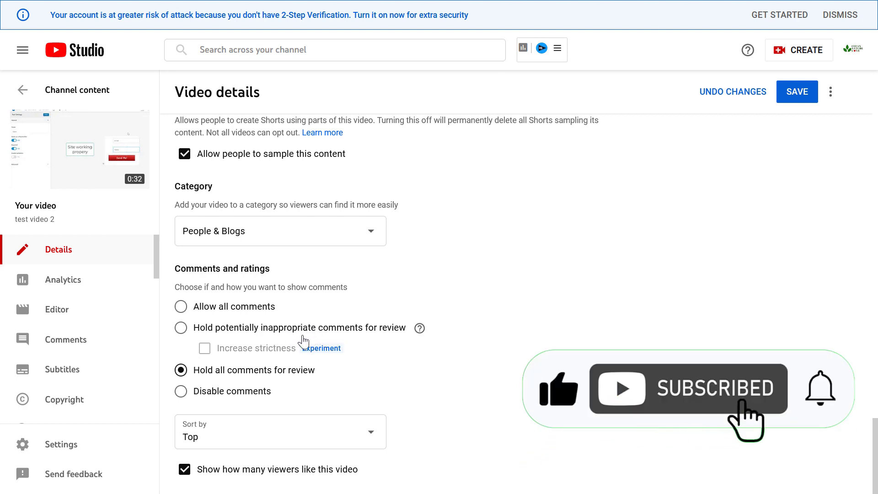
{"action": "mouse_move", "coordinate": [258, 366]}
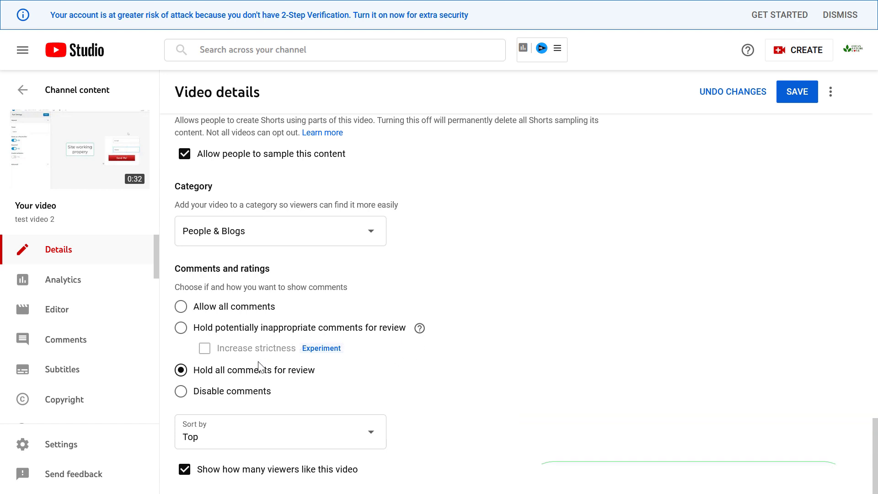
{"action": "mouse_move", "coordinate": [324, 383]}
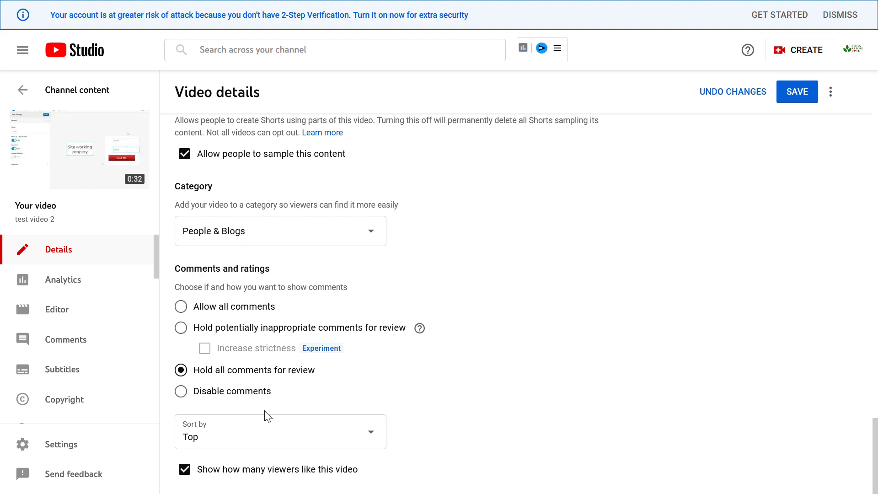
{"action": "mouse_move", "coordinate": [569, 269]}
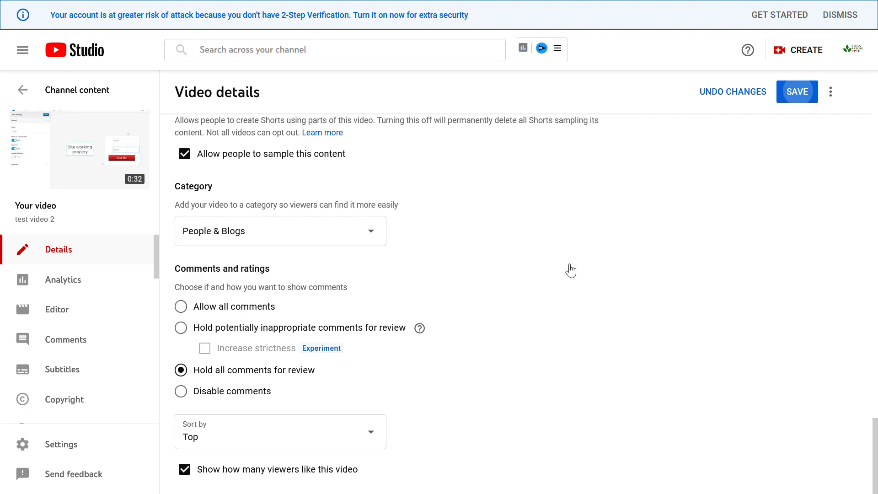
Step: Save the hold-all-comments-for-review setting on 'test video 2'
{"action": "left_click", "coordinate": [796, 91]}
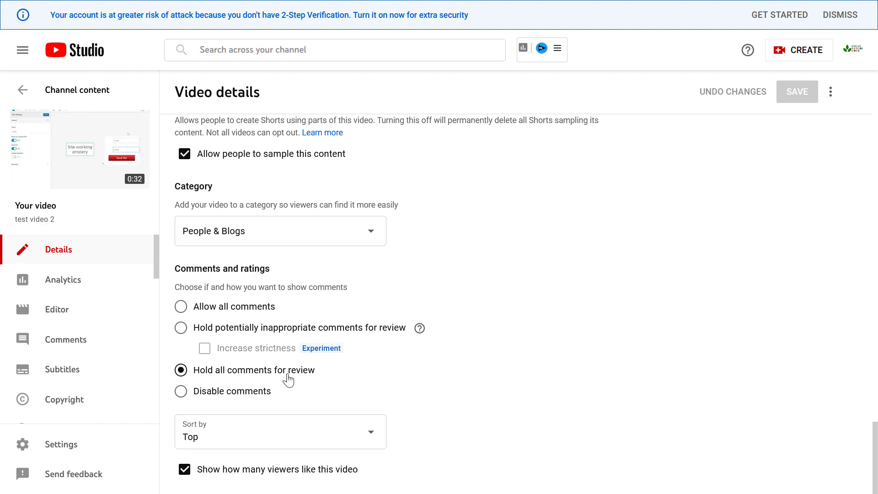
{"action": "mouse_move", "coordinate": [377, 340]}
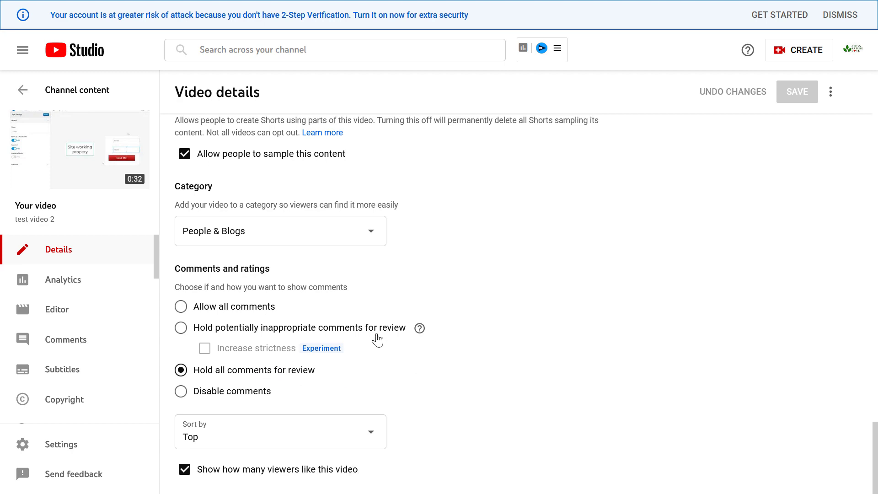
{"action": "mouse_move", "coordinate": [380, 363]}
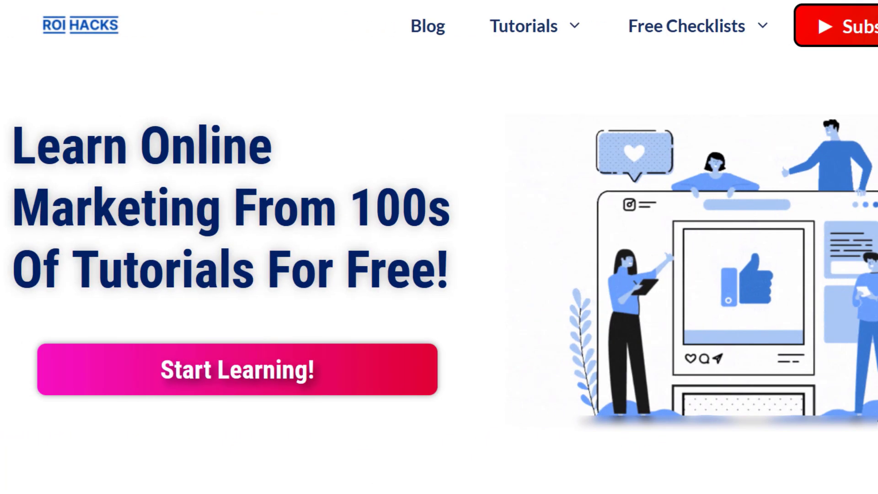
{"action": "scroll", "scroll_direction": "down", "scroll_amount": 3}
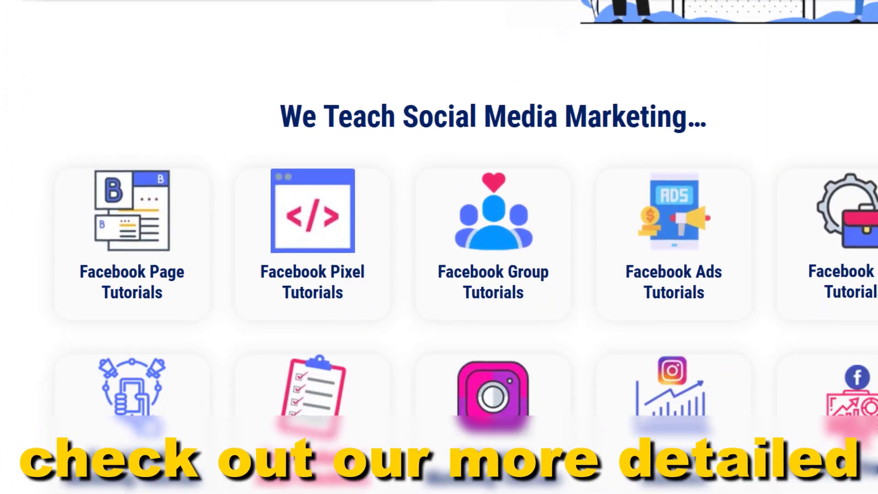
{"action": "scroll", "scroll_direction": "down", "scroll_amount": 3}
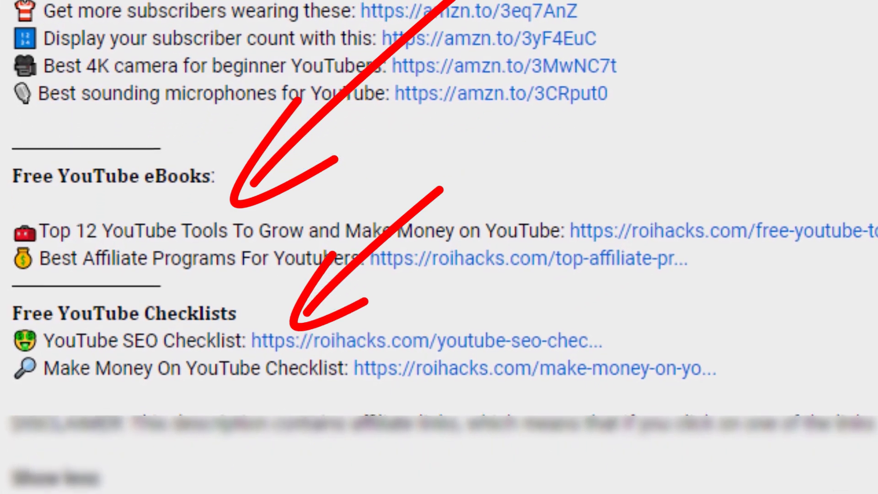
{"action": "scroll", "scroll_direction": "up", "scroll_amount": 3}
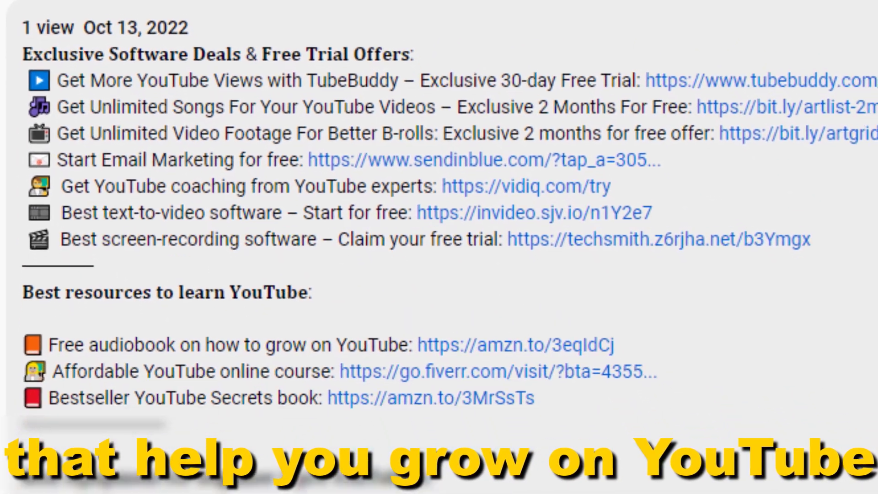
{"action": "scroll", "scroll_direction": "down", "scroll_amount": 3}
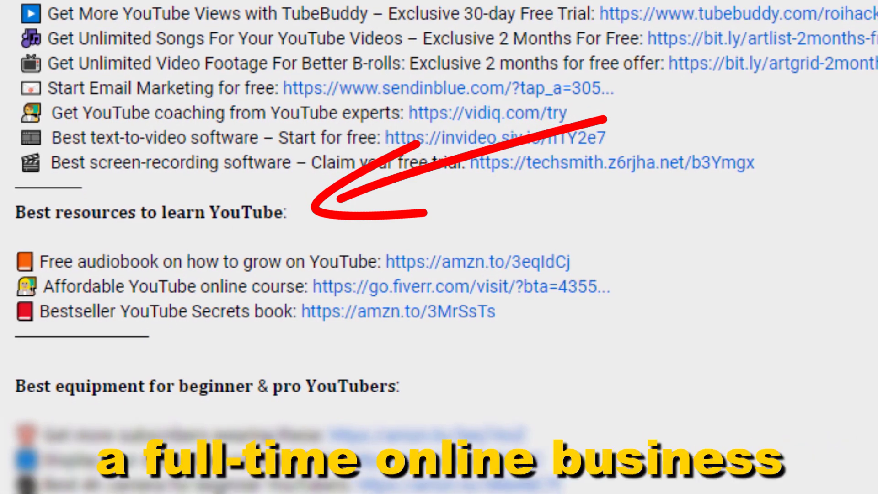